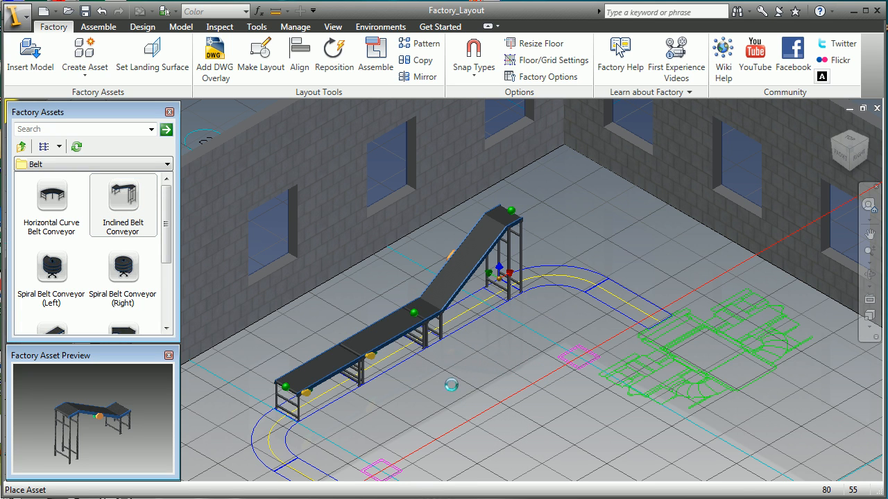
Place a Horizontal Curve Belt Conveyor at the top of the incline, then pick the Straight Belt Conveyor
left_click(51, 195)
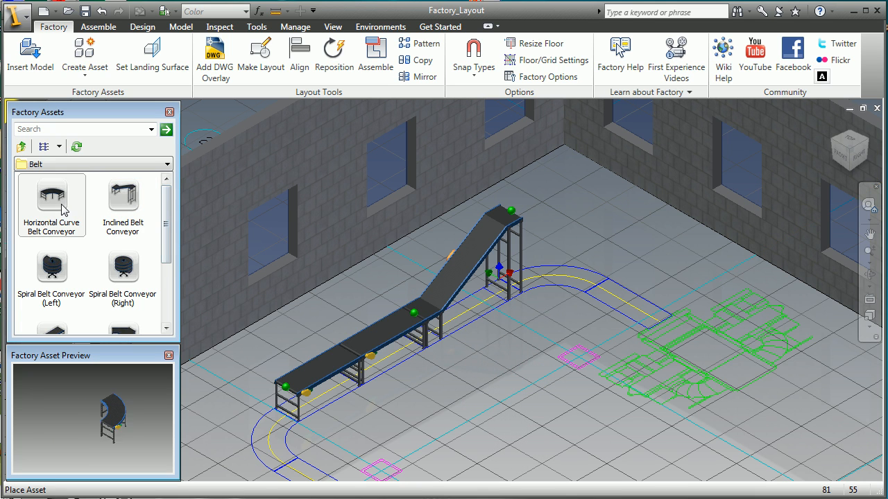
left_click(676, 284)
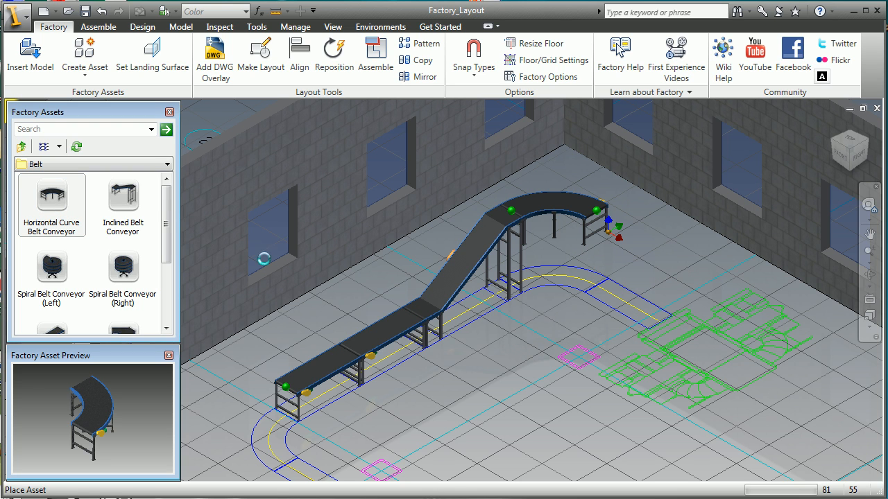
scroll("down", 3)
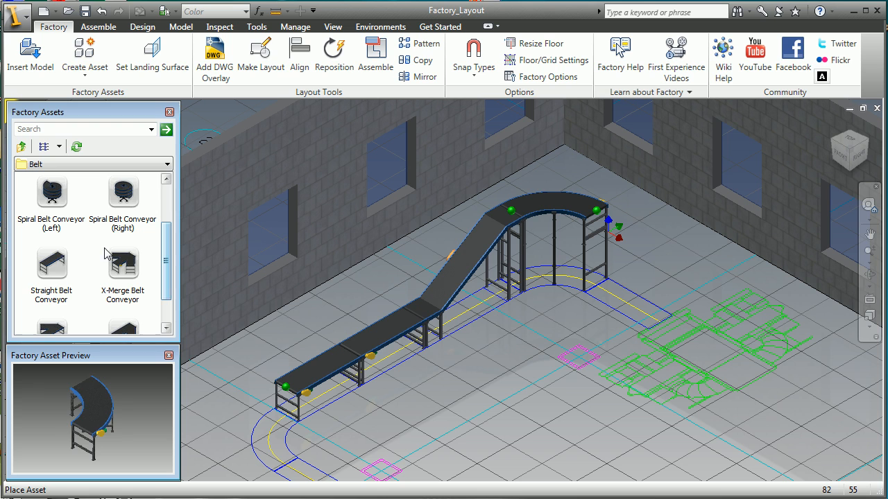
left_click(51, 263)
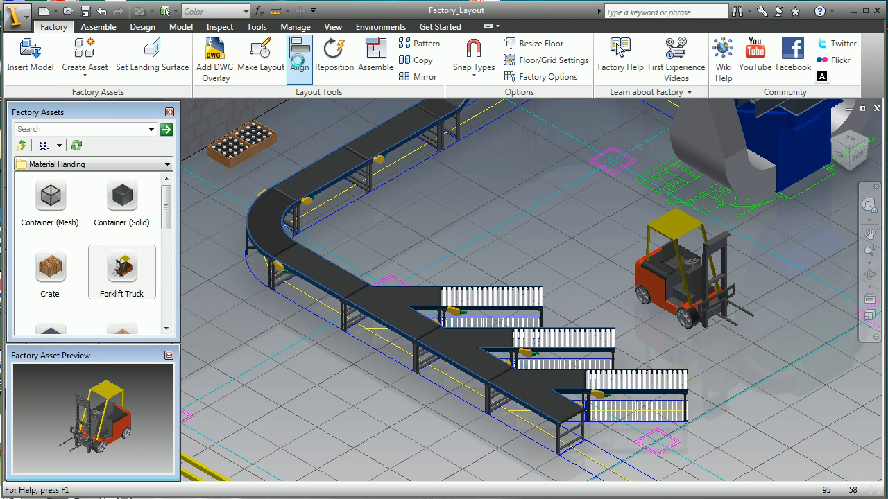
Start a new layout drawing for the Factory_Layout top view at 1/50
left_click(299, 57)
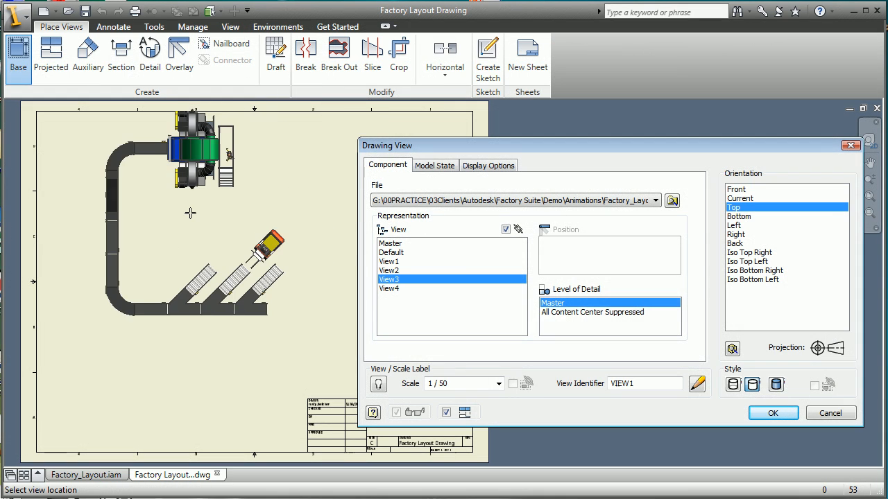
Place the top base view, cancel the section line, and position the parts list top-right
left_click(772, 414)
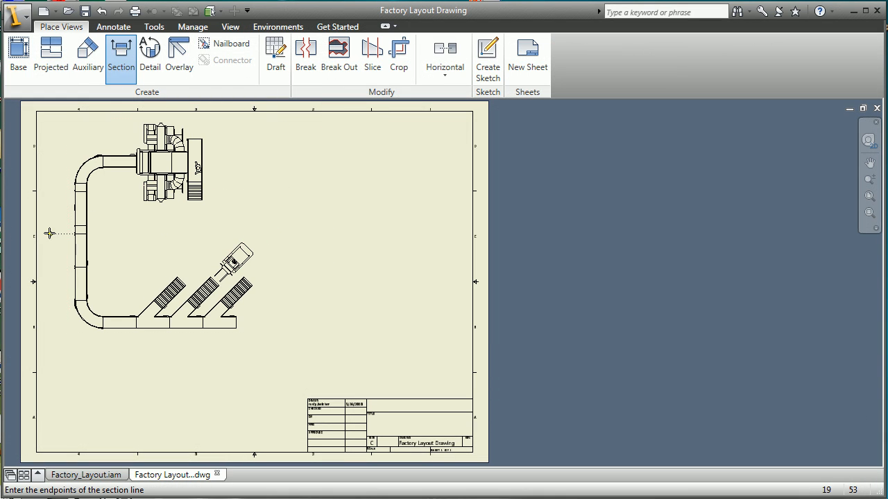
right_click(262, 234)
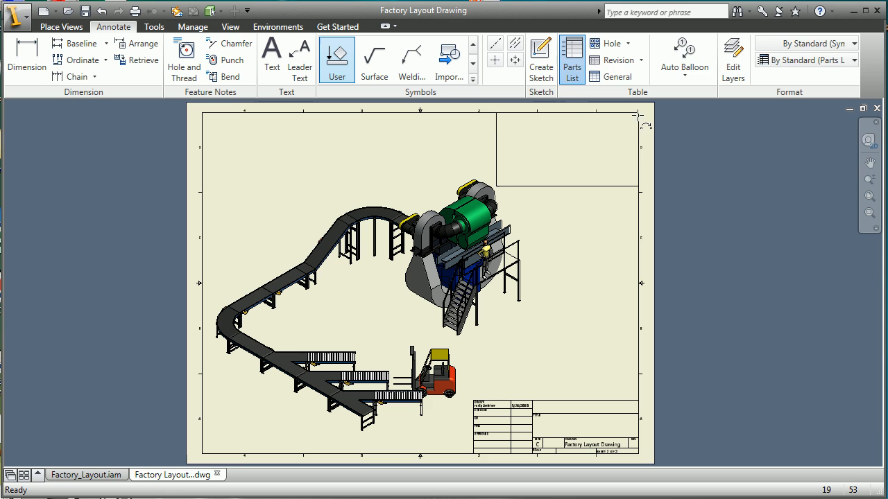
left_click(685, 59)
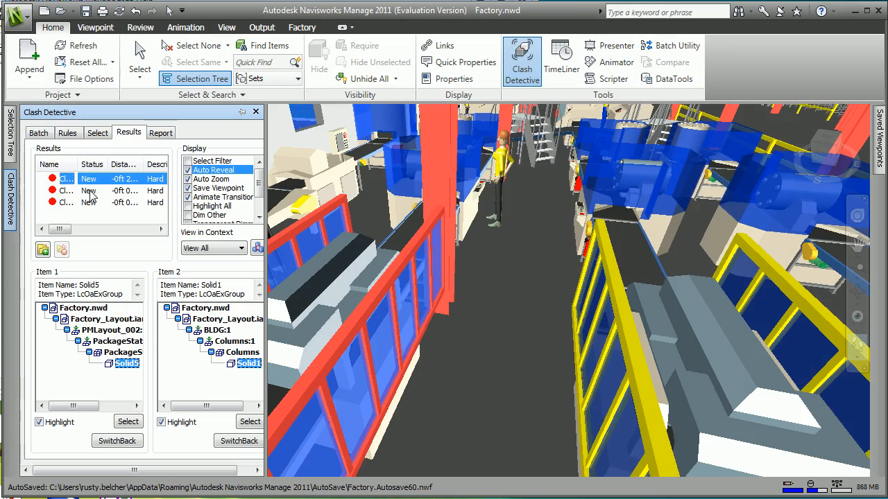
Zoom to the second and third indexer-column clashes in the Results list
left_click(66, 191)
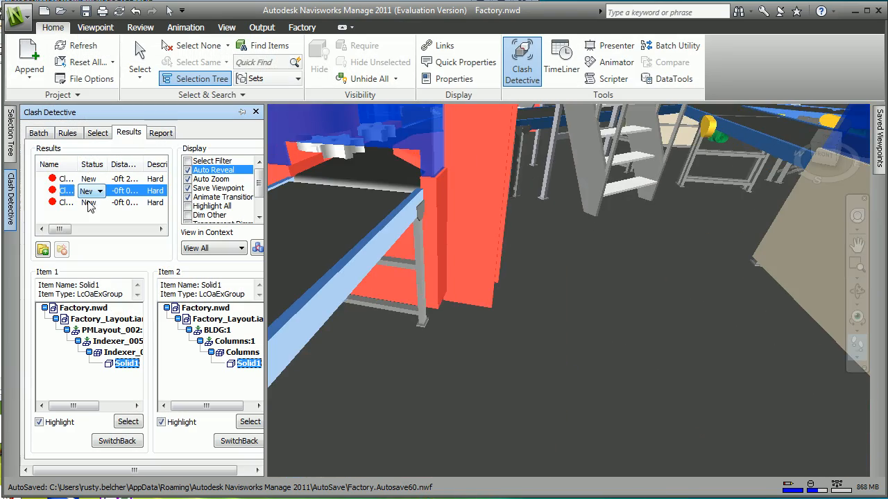
left_click(65, 202)
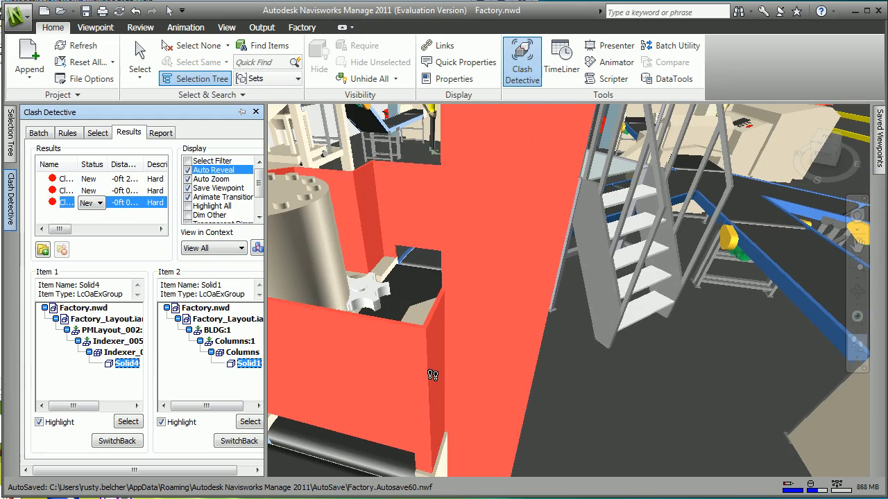